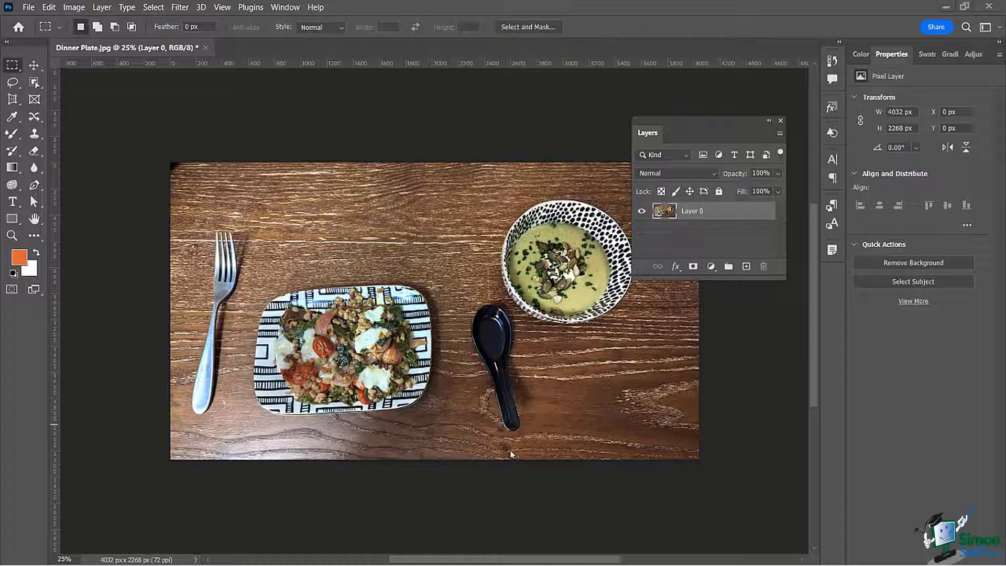
{"action": "mouse_move", "coordinate": [378, 193]}
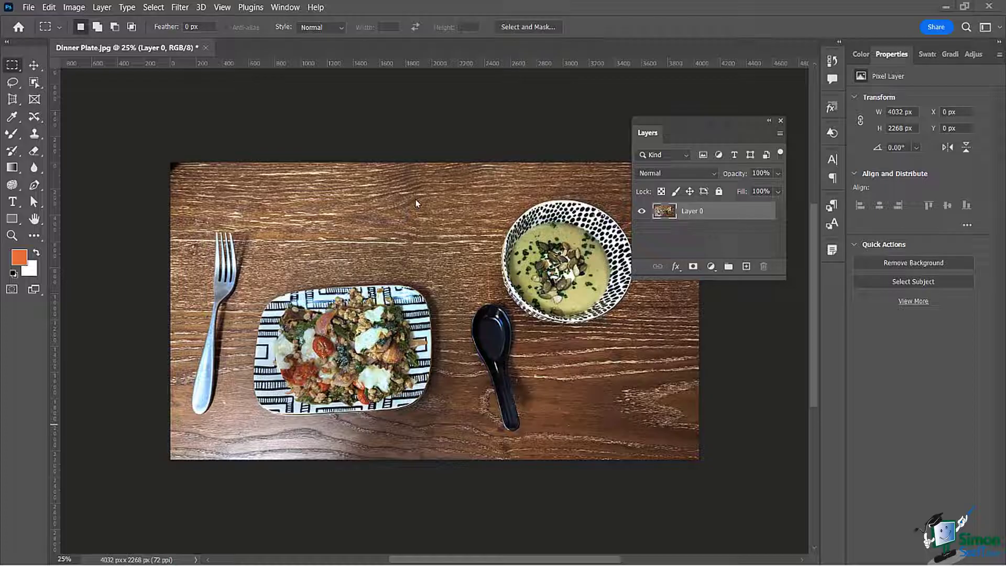
{"action": "mouse_move", "coordinate": [435, 212]}
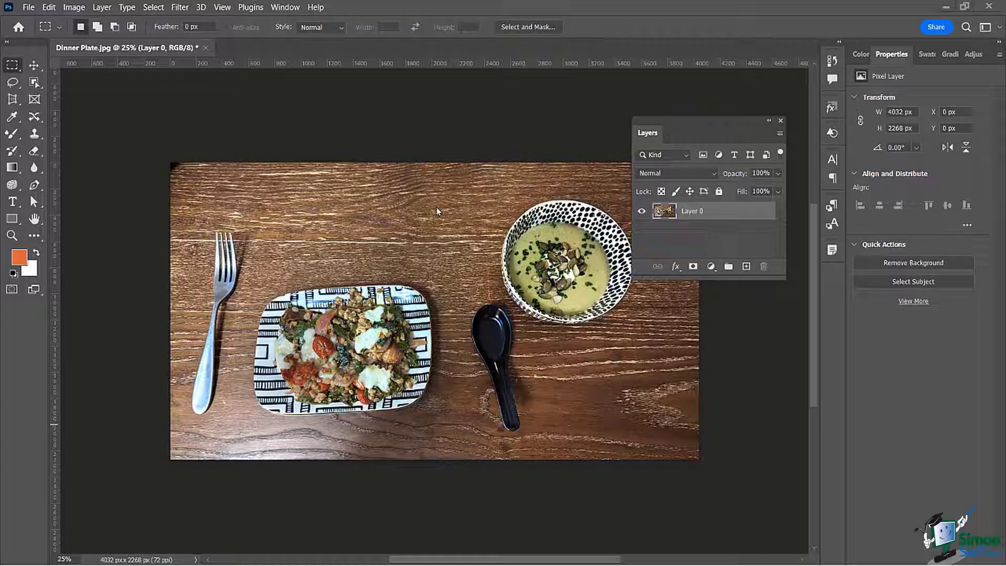
{"action": "mouse_move", "coordinate": [405, 239]}
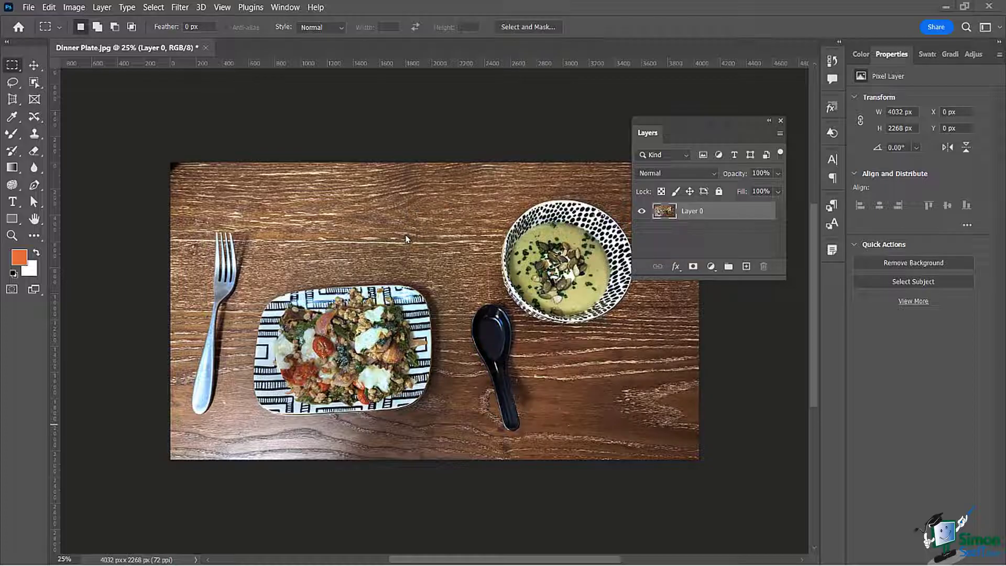
{"action": "mouse_move", "coordinate": [362, 191]}
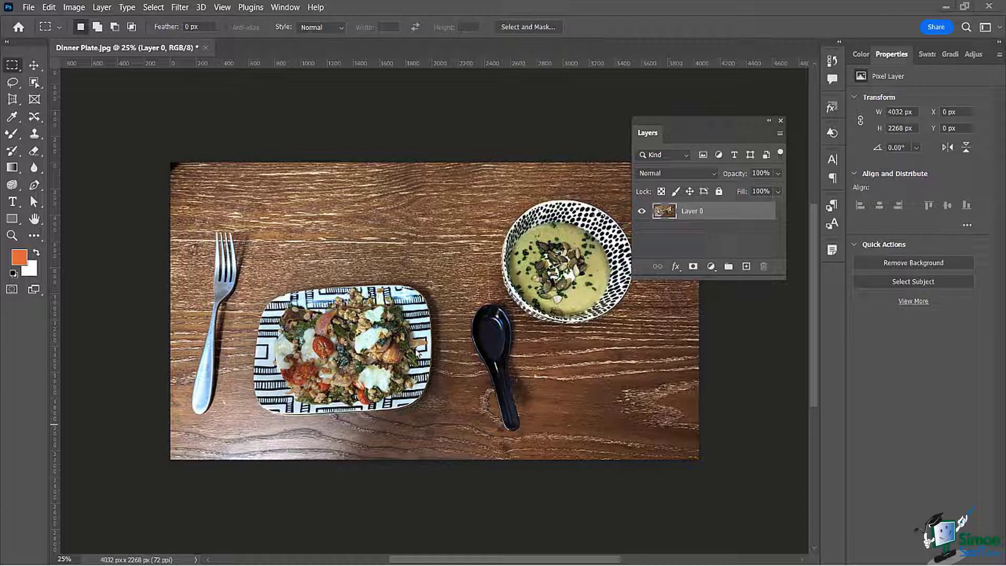
{"action": "mouse_move", "coordinate": [604, 427]}
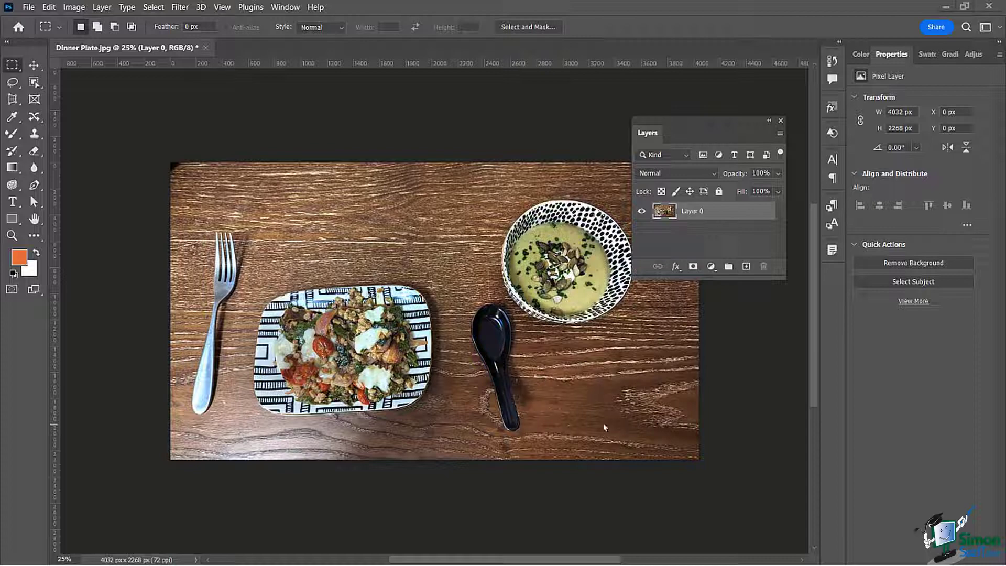
{"action": "mouse_move", "coordinate": [513, 361]}
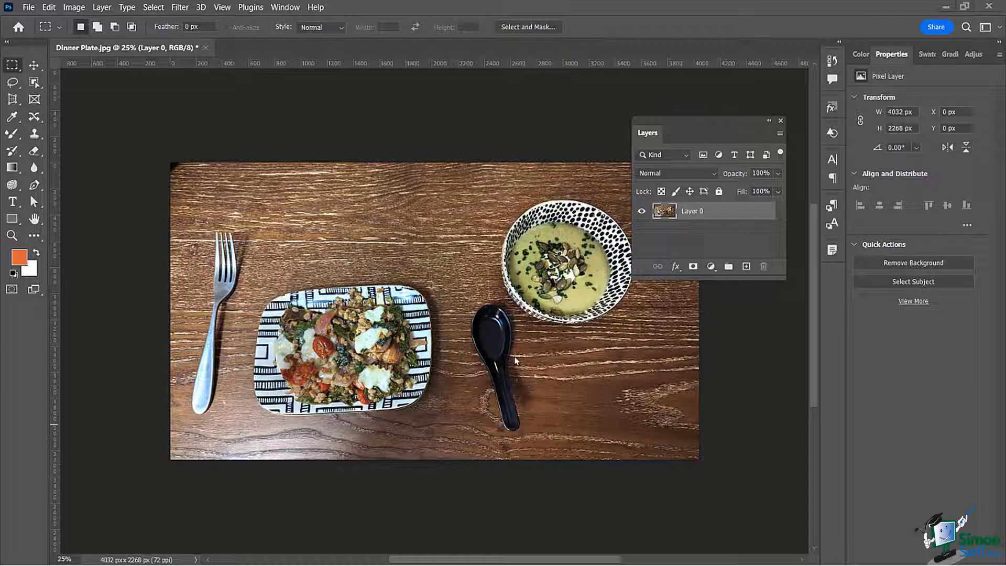
{"action": "mouse_move", "coordinate": [577, 404]}
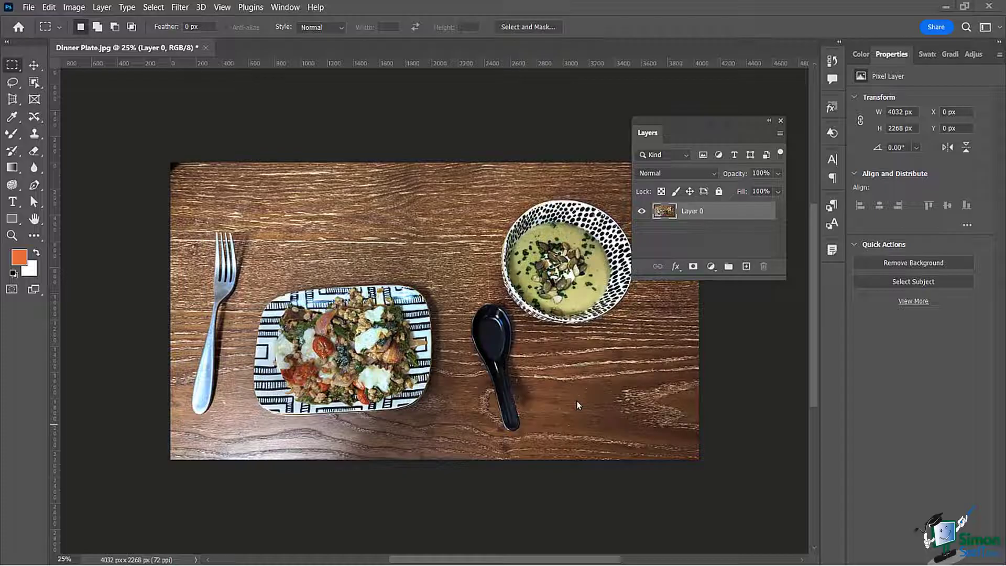
{"action": "mouse_move", "coordinate": [613, 396]}
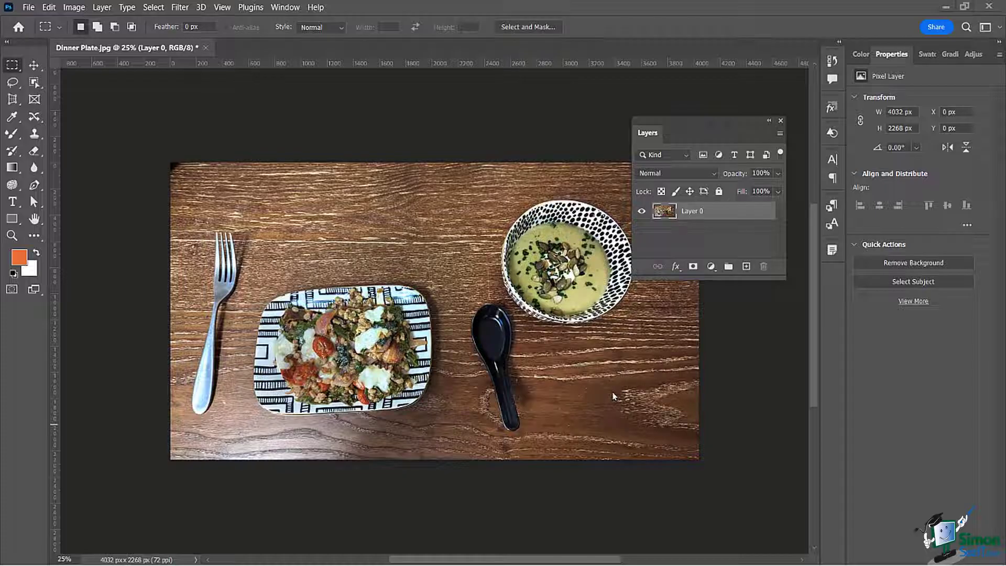
{"action": "mouse_move", "coordinate": [553, 377]}
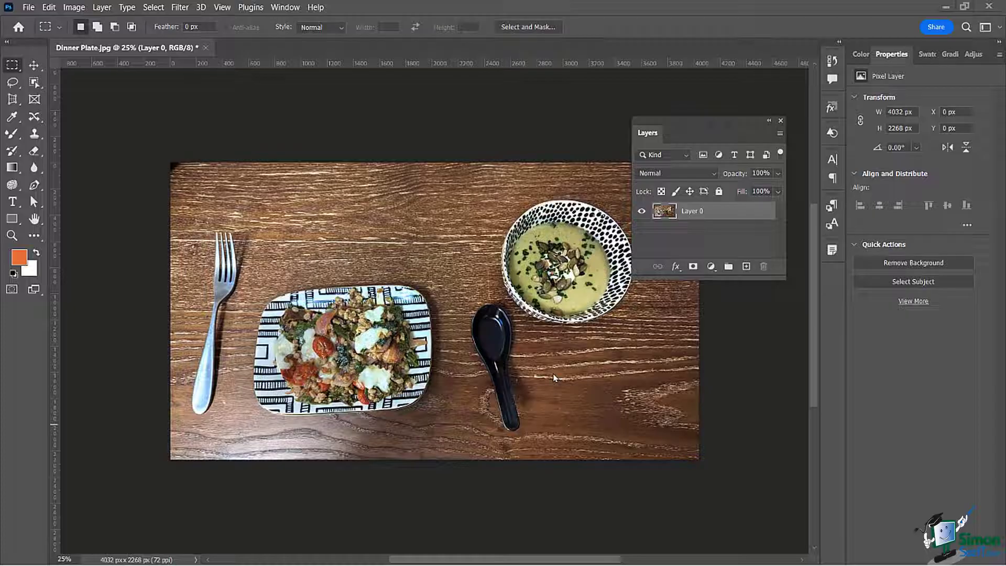
{"action": "mouse_move", "coordinate": [633, 403]}
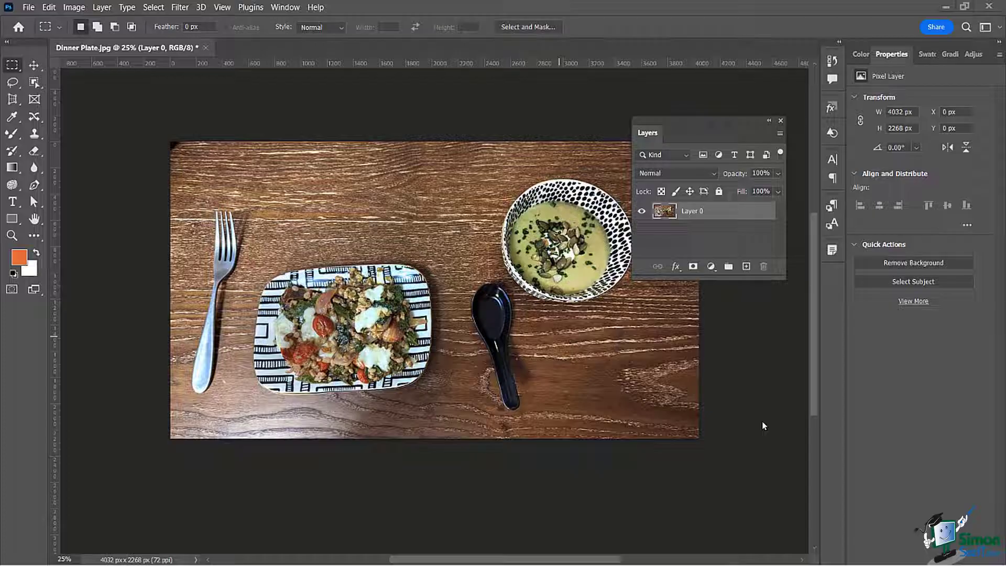
{"action": "mouse_move", "coordinate": [441, 104]}
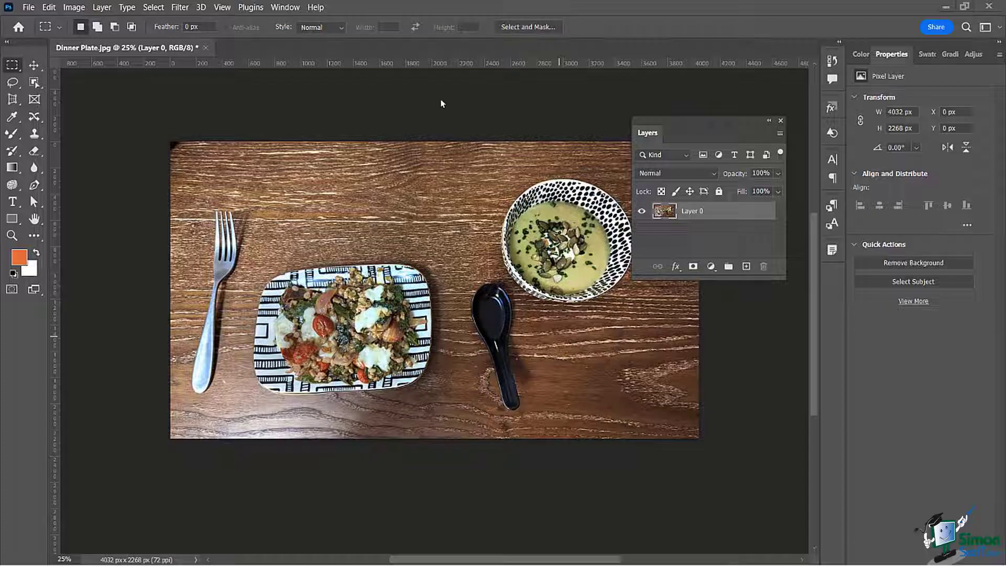
{"action": "mouse_move", "coordinate": [184, 111]}
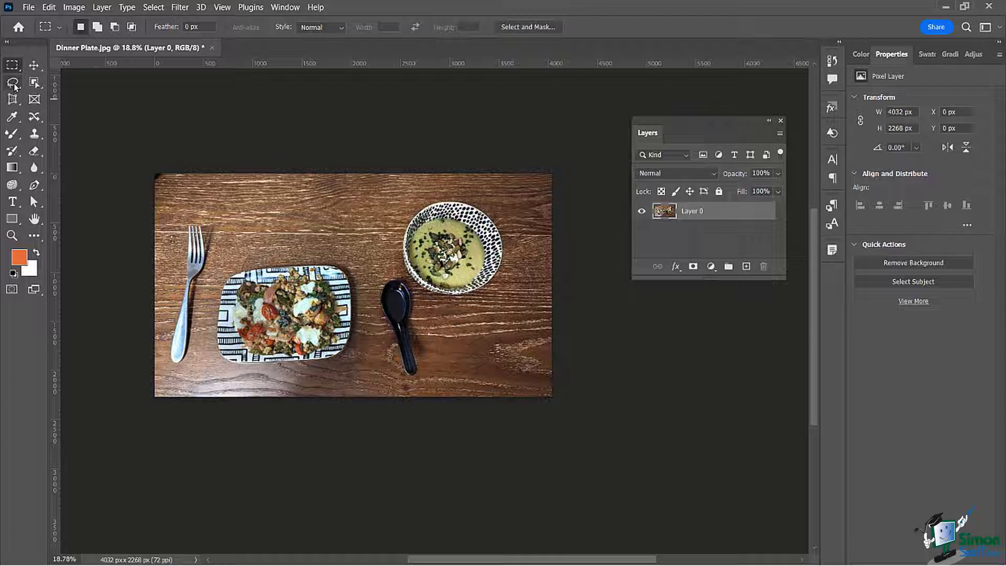
{"action": "mouse_move", "coordinate": [11, 82]}
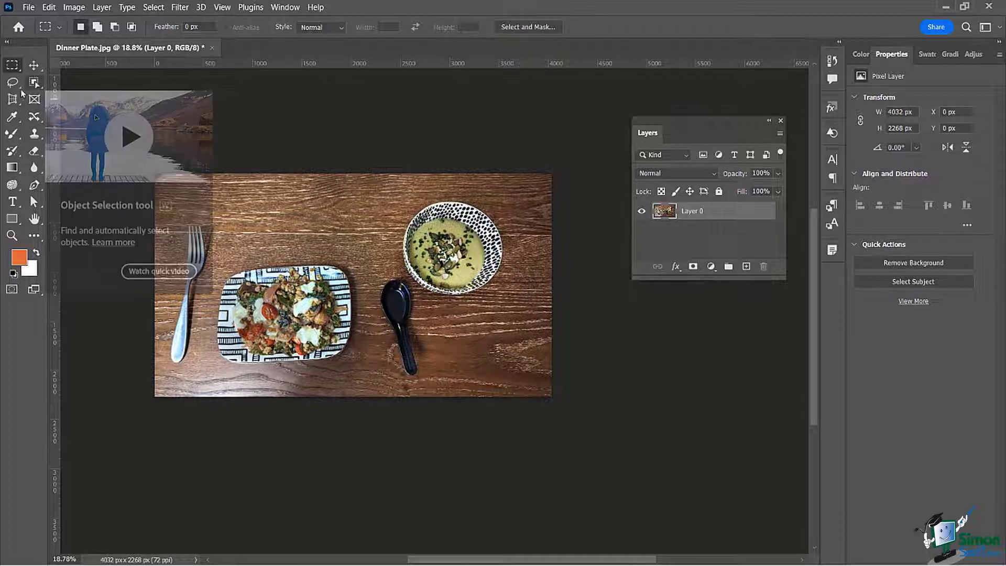
- Extend the canvas rightward with the Crop tool, leaving a transparent strip beside the photo
{"action": "left_click", "coordinate": [11, 98]}
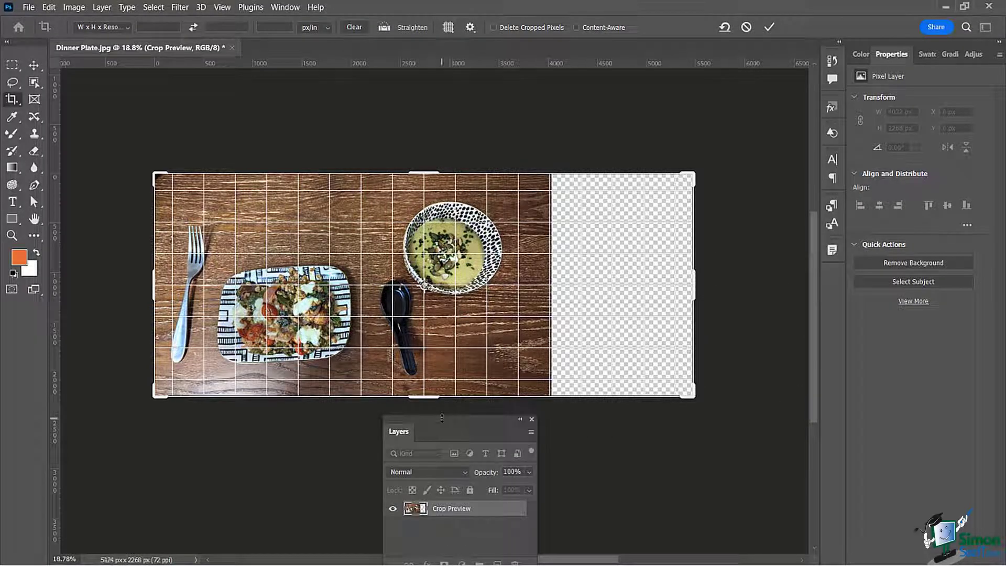
{"action": "left_click", "coordinate": [768, 28]}
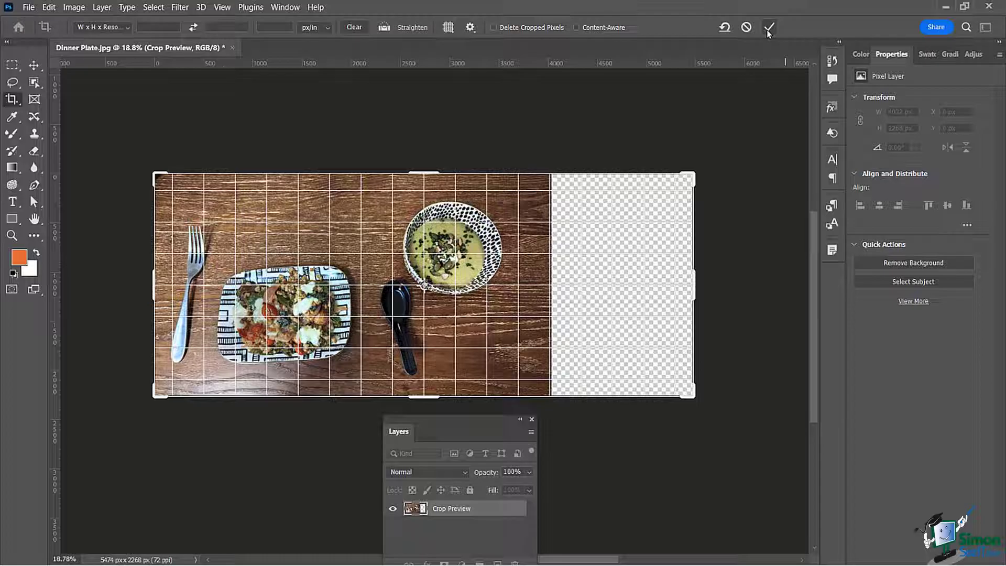
{"action": "left_click", "coordinate": [768, 27]}
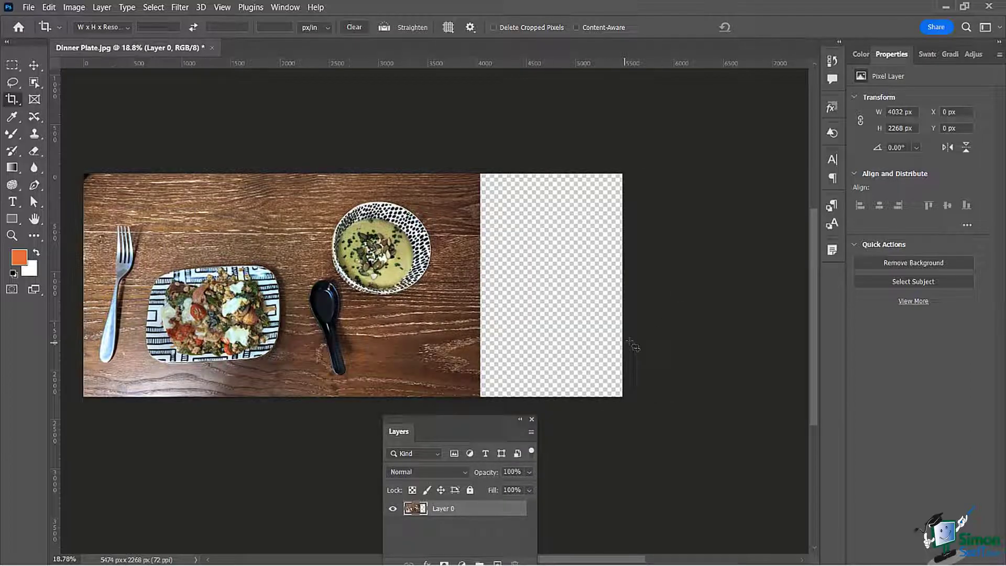
{"action": "mouse_move", "coordinate": [507, 125]}
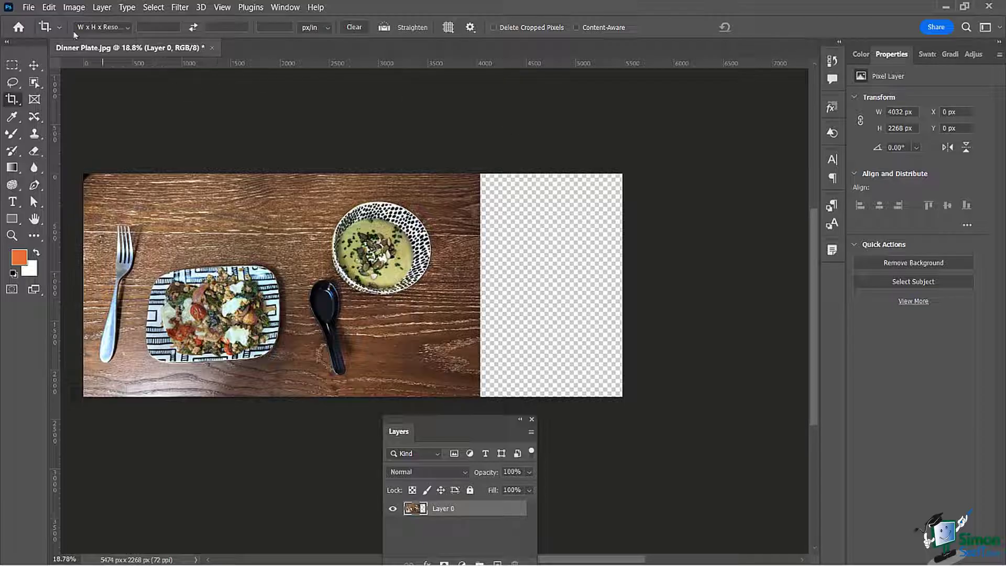
- Start Content-Aware Scale on the table photo from the Edit menu
{"action": "left_click", "coordinate": [48, 8]}
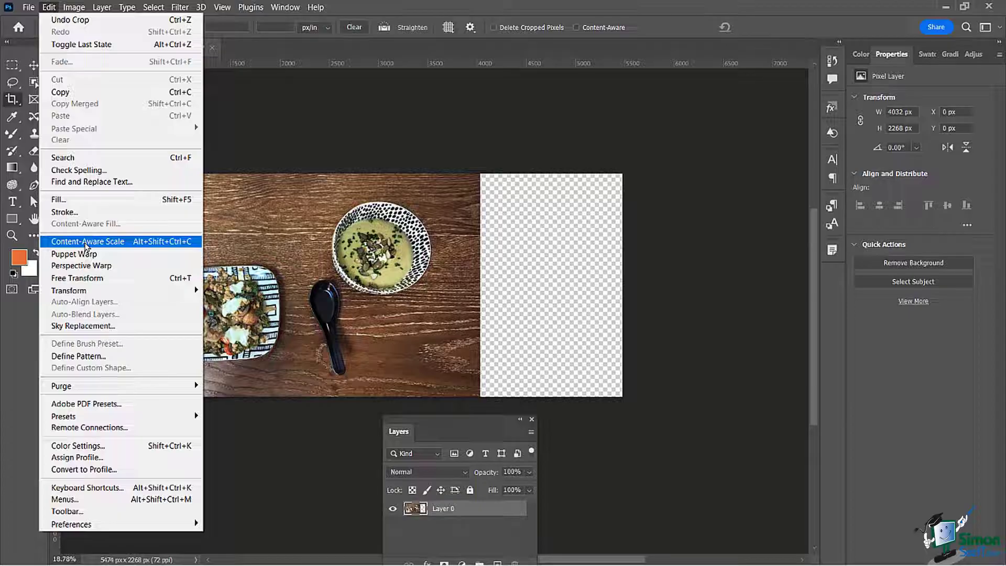
{"action": "left_click", "coordinate": [87, 241]}
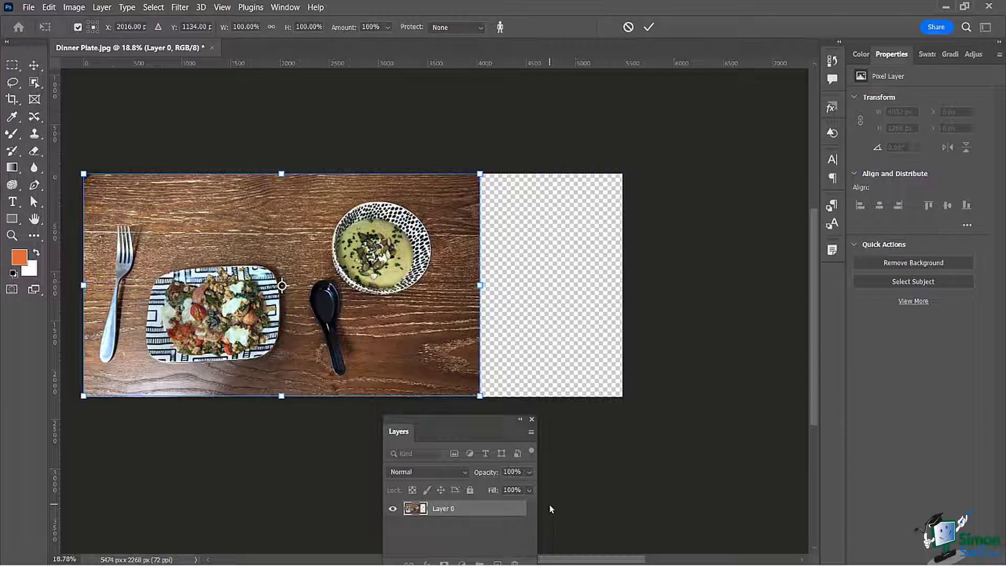
{"action": "mouse_move", "coordinate": [230, 469]}
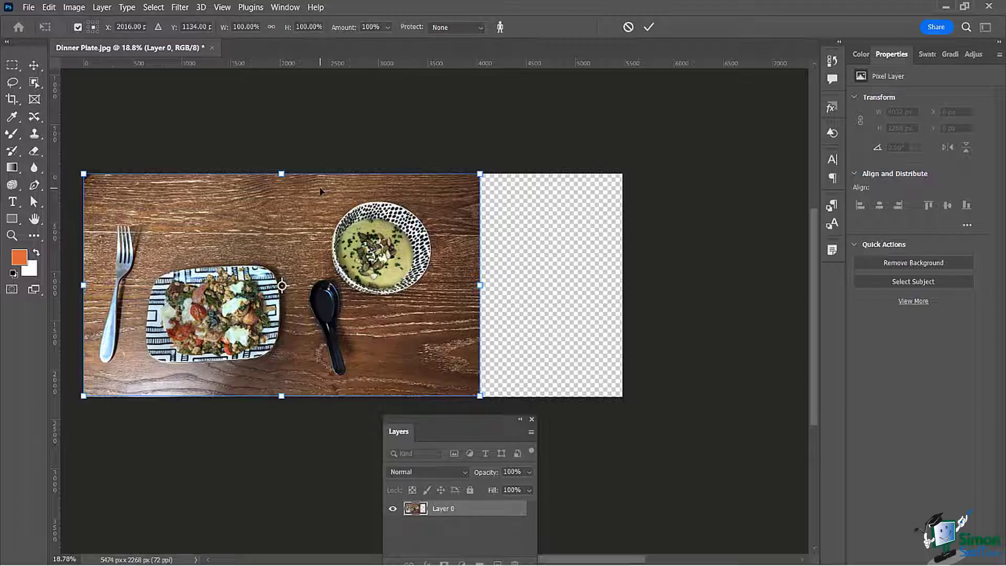
{"action": "mouse_move", "coordinate": [542, 313]}
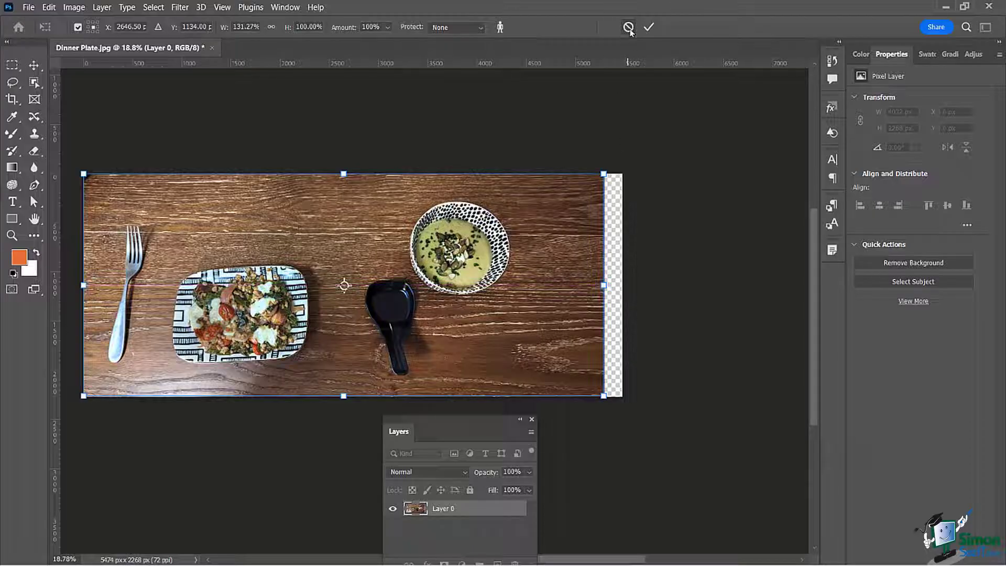
- Cancel the distorted stretch and restart Content-Aware Scale on the original photo
{"action": "left_click", "coordinate": [647, 27]}
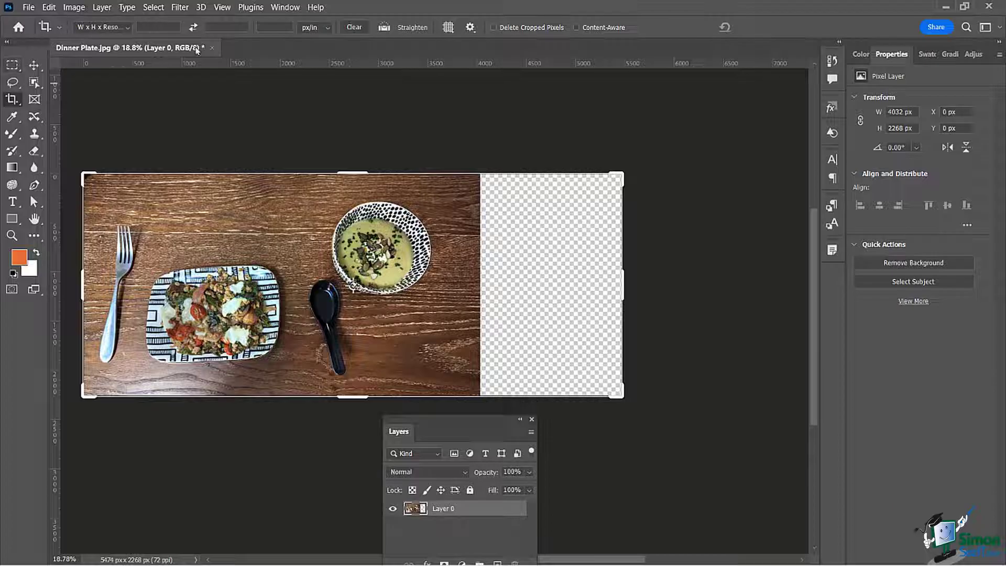
{"action": "left_click", "coordinate": [73, 7]}
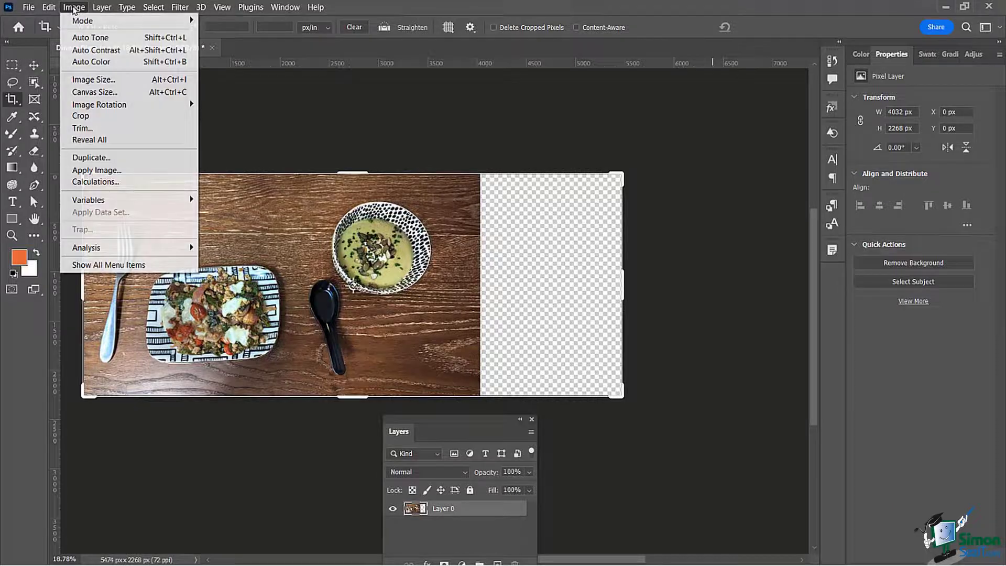
{"action": "left_click", "coordinate": [48, 8]}
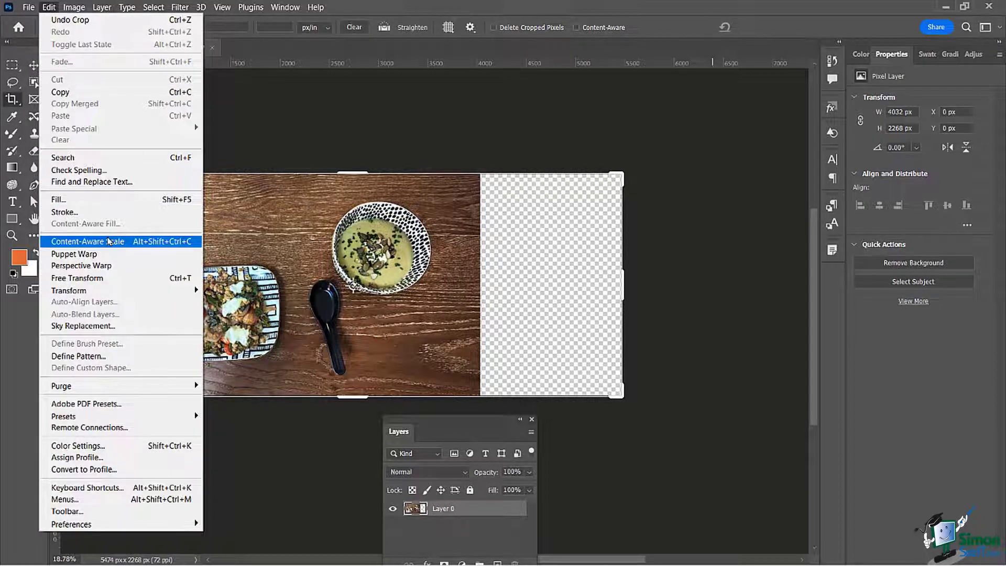
{"action": "left_click", "coordinate": [90, 241]}
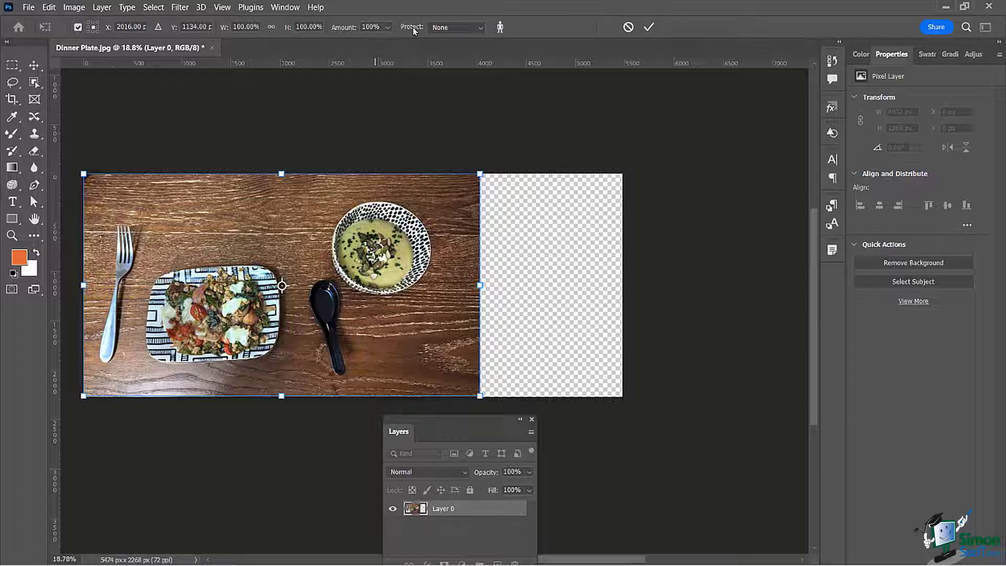
{"action": "mouse_move", "coordinate": [450, 30]}
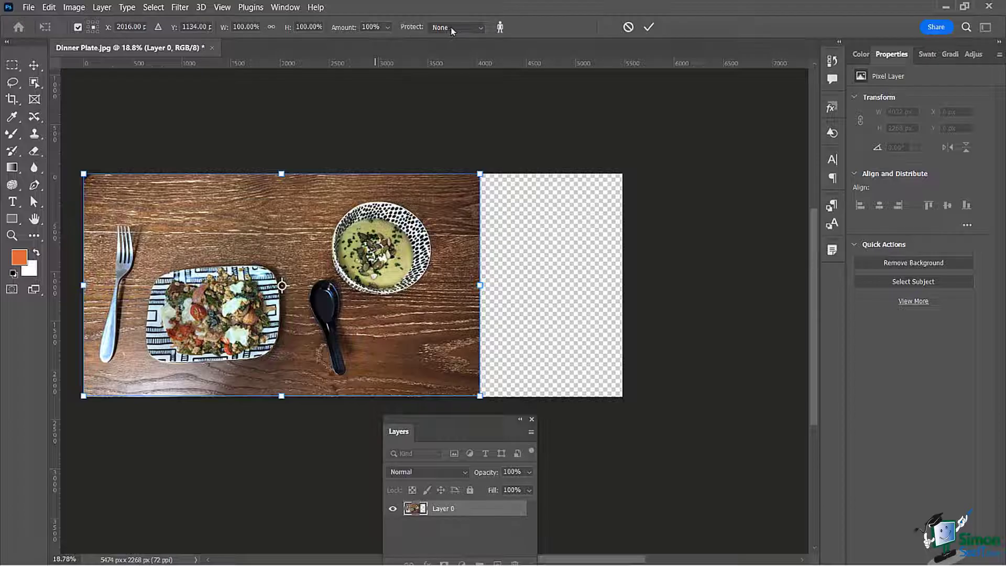
- Set Protect to None and bring up the Window menu of panels
{"action": "left_click", "coordinate": [457, 27]}
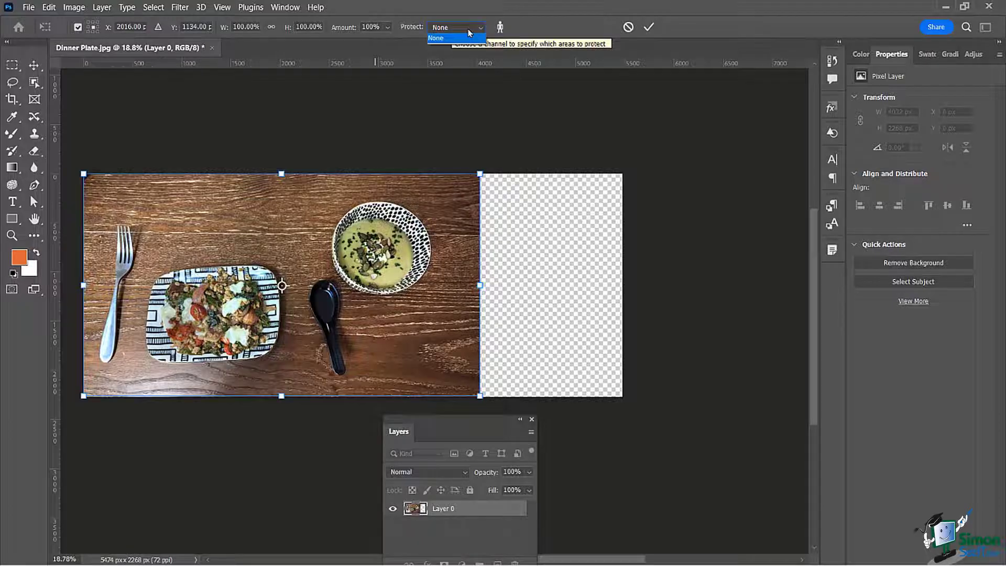
{"action": "left_click", "coordinate": [435, 38]}
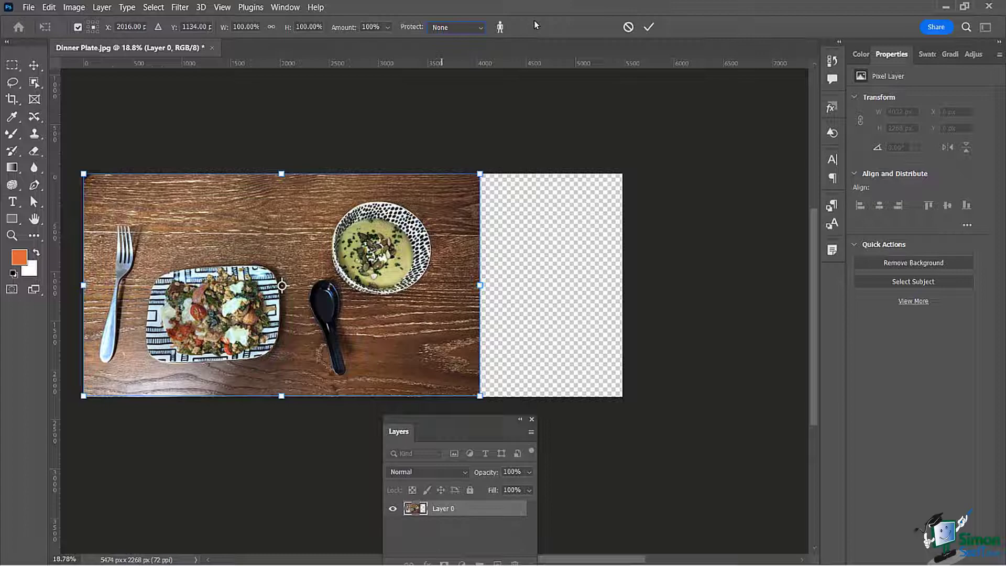
{"action": "left_click", "coordinate": [285, 7]}
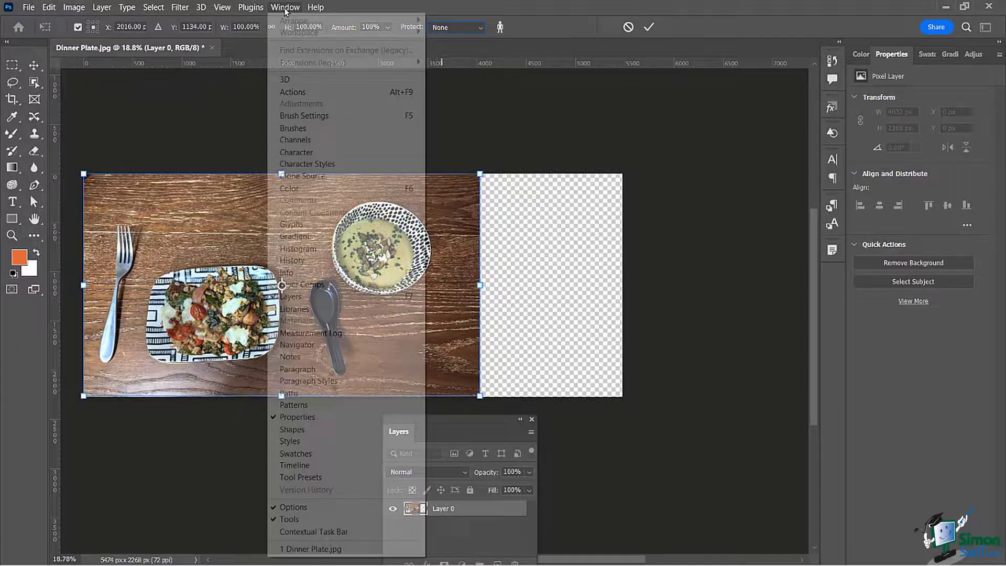
{"action": "mouse_move", "coordinate": [294, 140]}
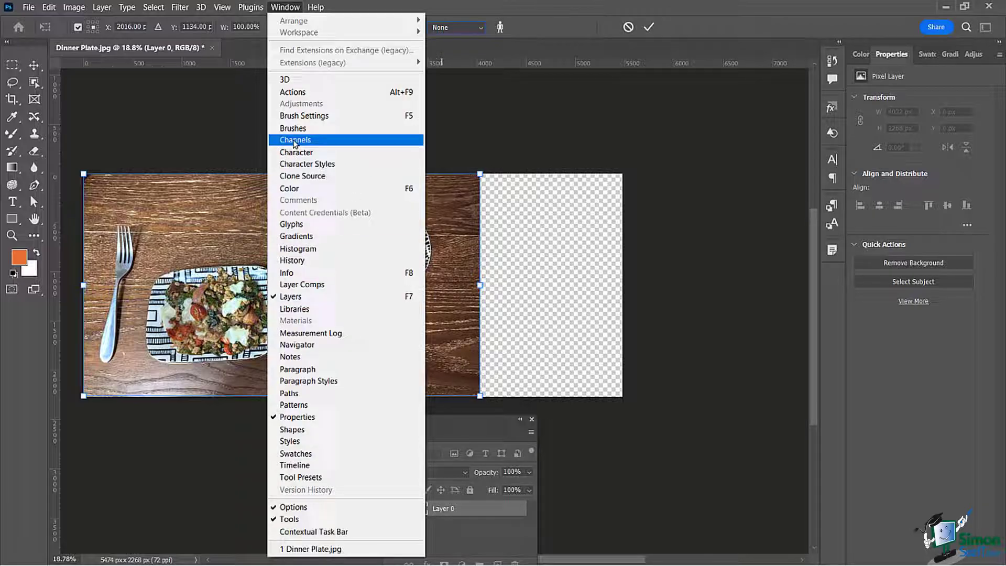
- Show the Channels panel and save the tableware selection as a new Alpha 1 channel
{"action": "left_click", "coordinate": [295, 140]}
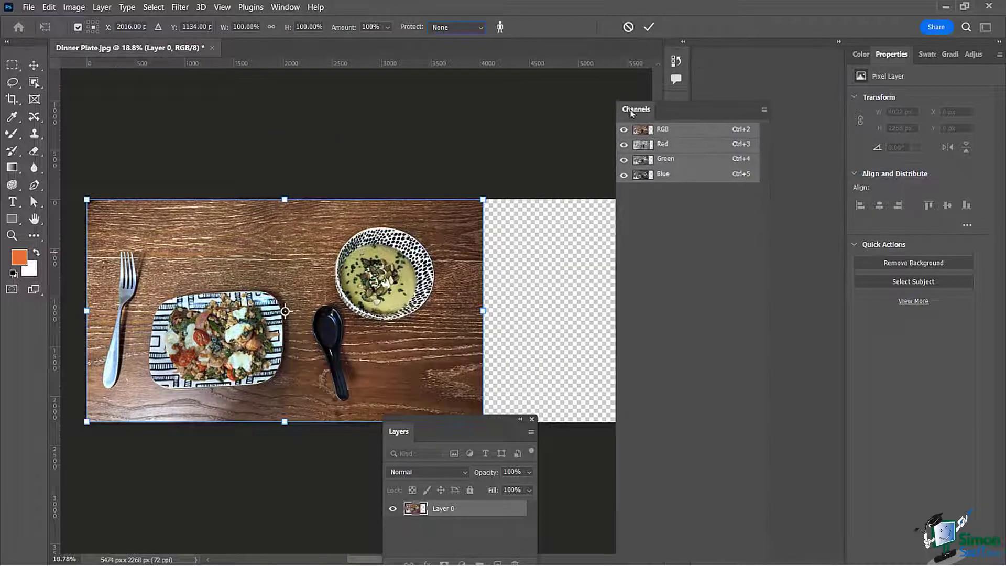
{"action": "left_click_drag", "start_coordinate": [635, 109], "coordinate": [558, 102]}
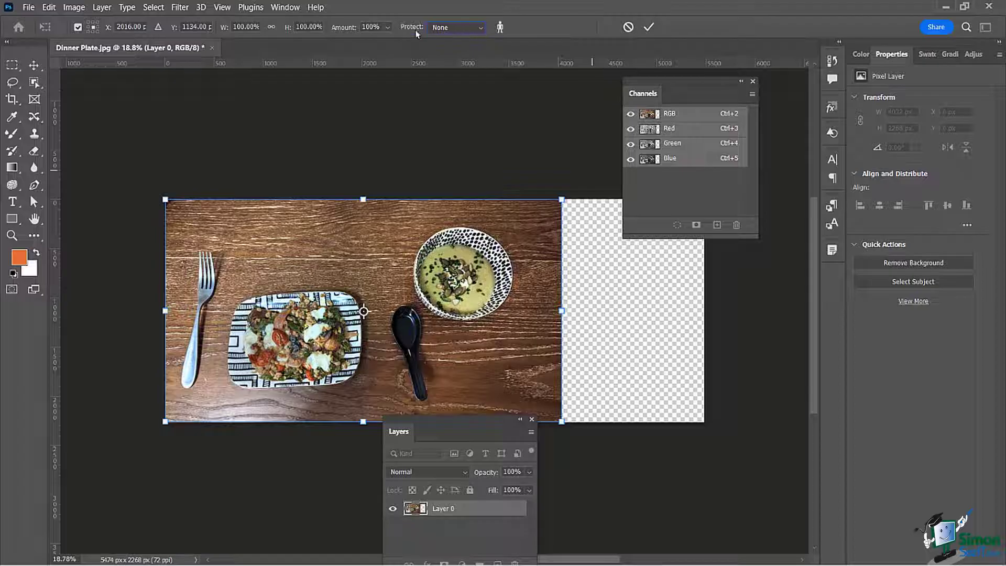
{"action": "mouse_move", "coordinate": [458, 53]}
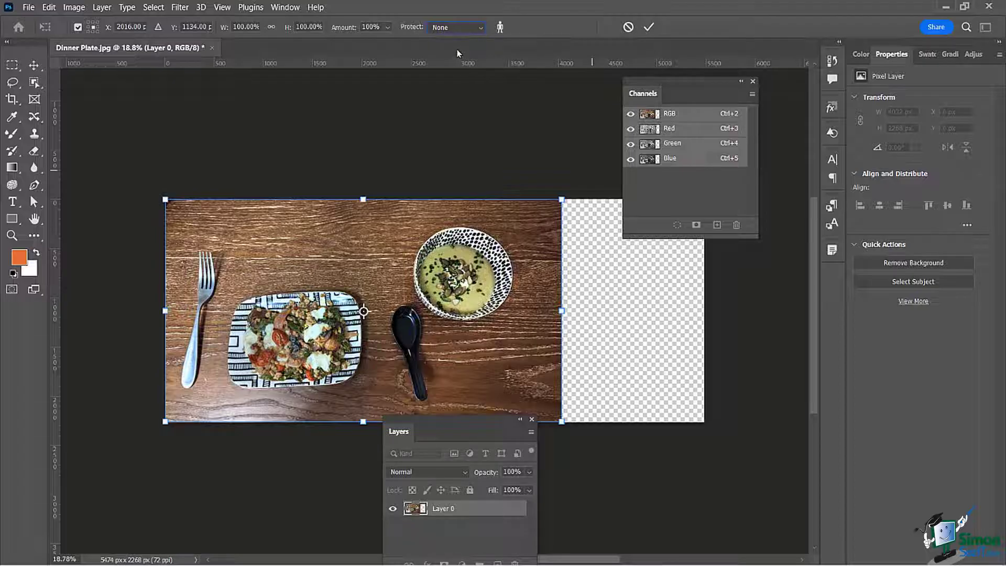
{"action": "mouse_move", "coordinate": [148, 188]}
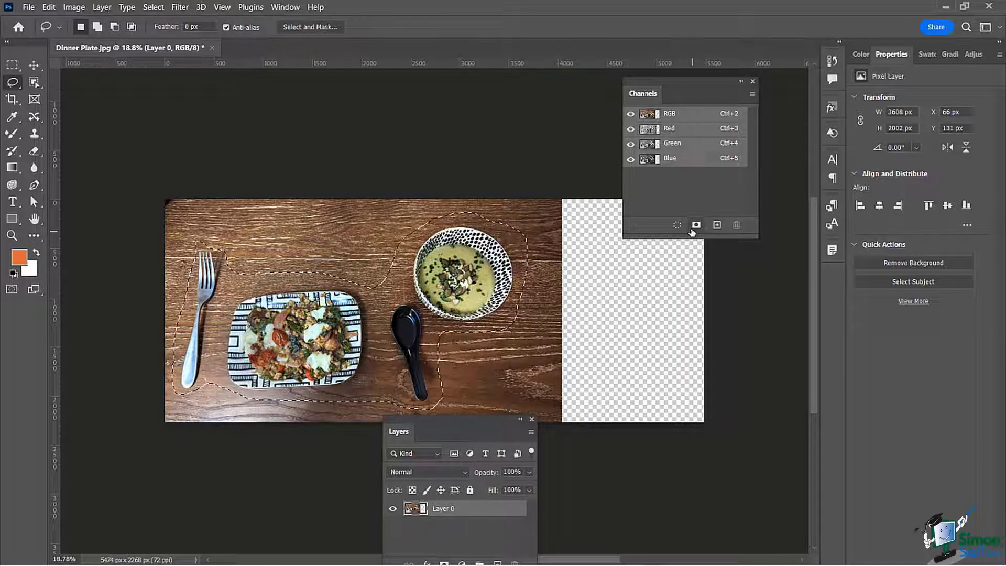
{"action": "left_click", "coordinate": [696, 225]}
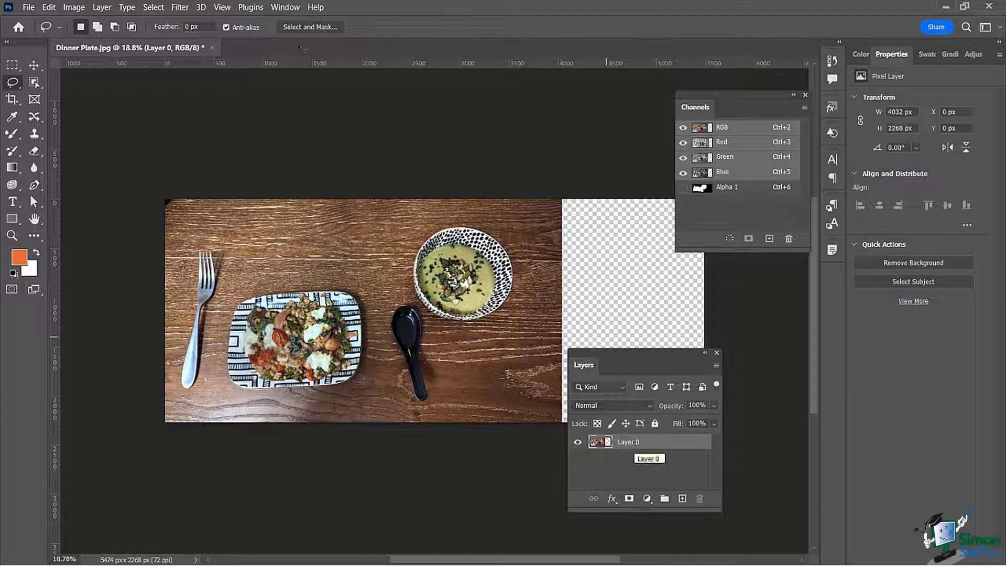
- Content-Aware Scale the photo wider with Alpha 1 protecting the tableware, previewing the overlay, and commit
{"action": "left_click", "coordinate": [48, 8]}
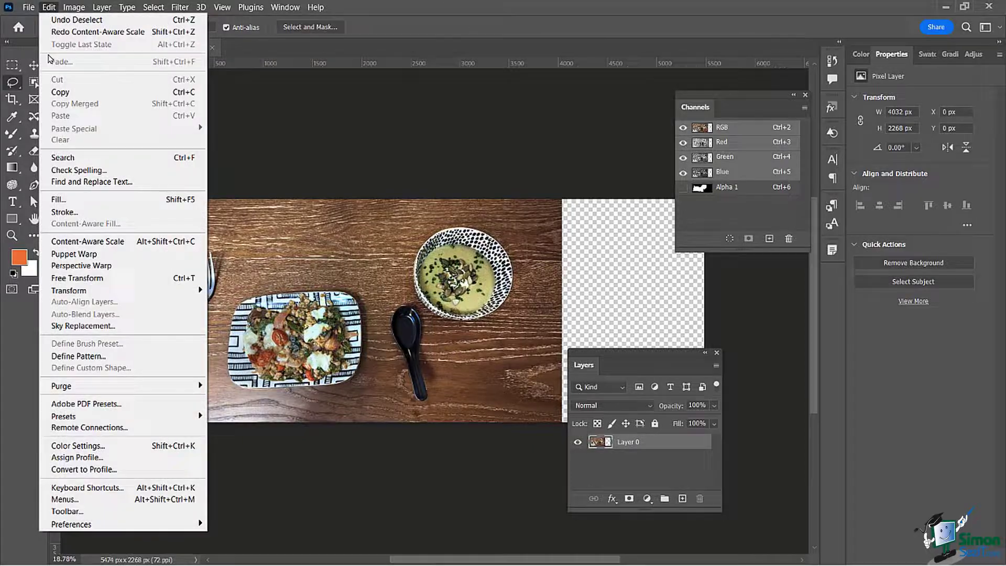
{"action": "left_click", "coordinate": [88, 241]}
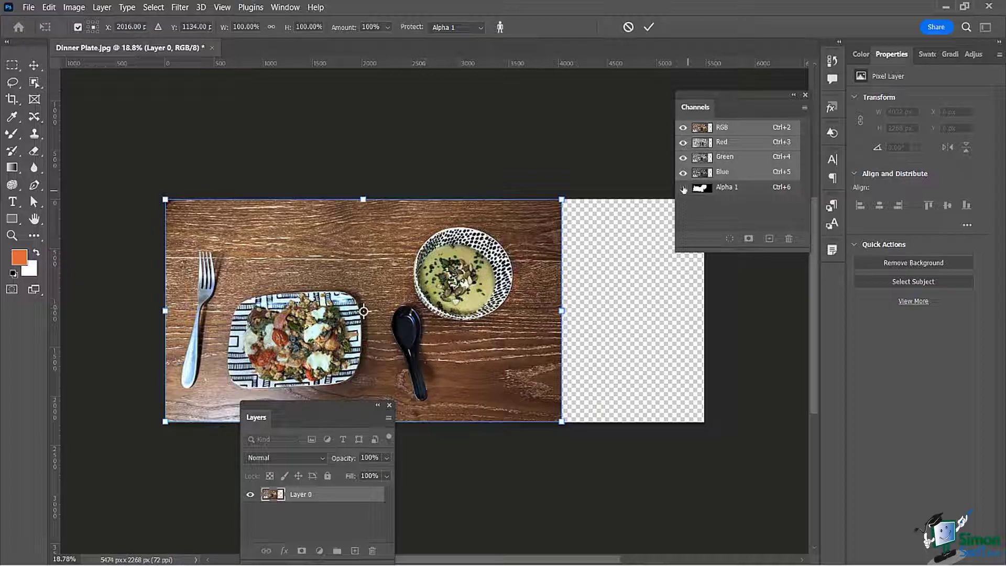
{"action": "left_click", "coordinate": [682, 187]}
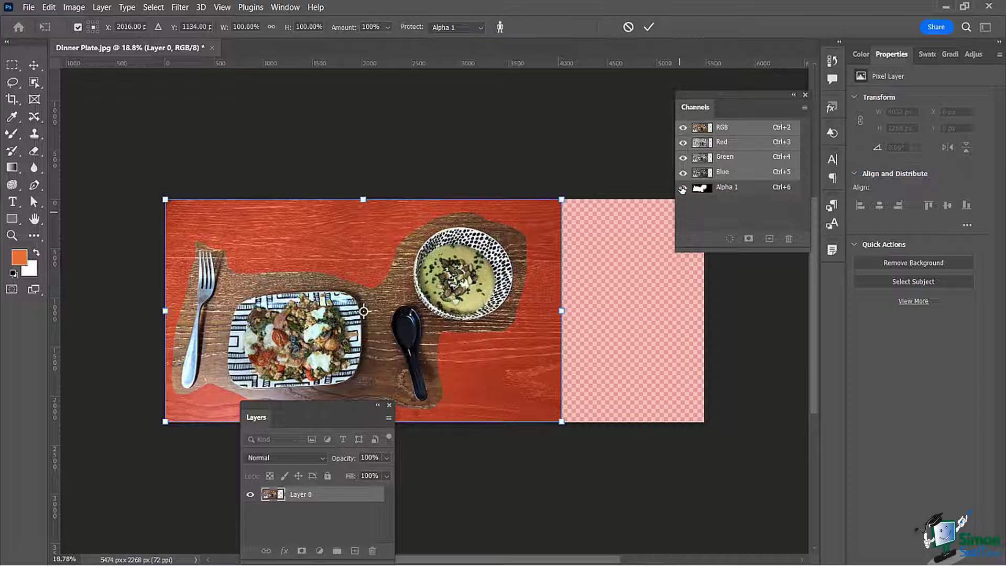
{"action": "left_click", "coordinate": [682, 186]}
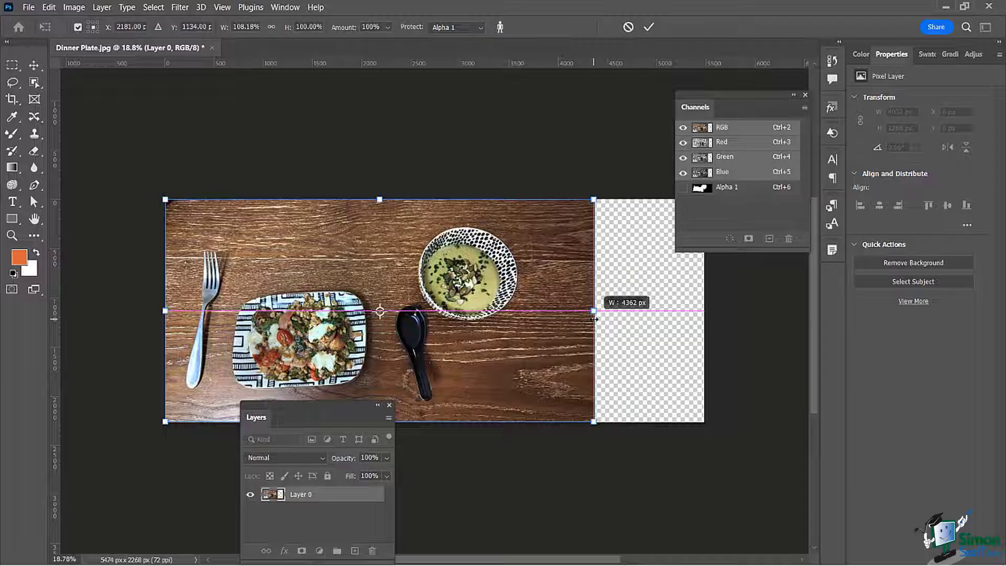
{"action": "left_click", "coordinate": [648, 28]}
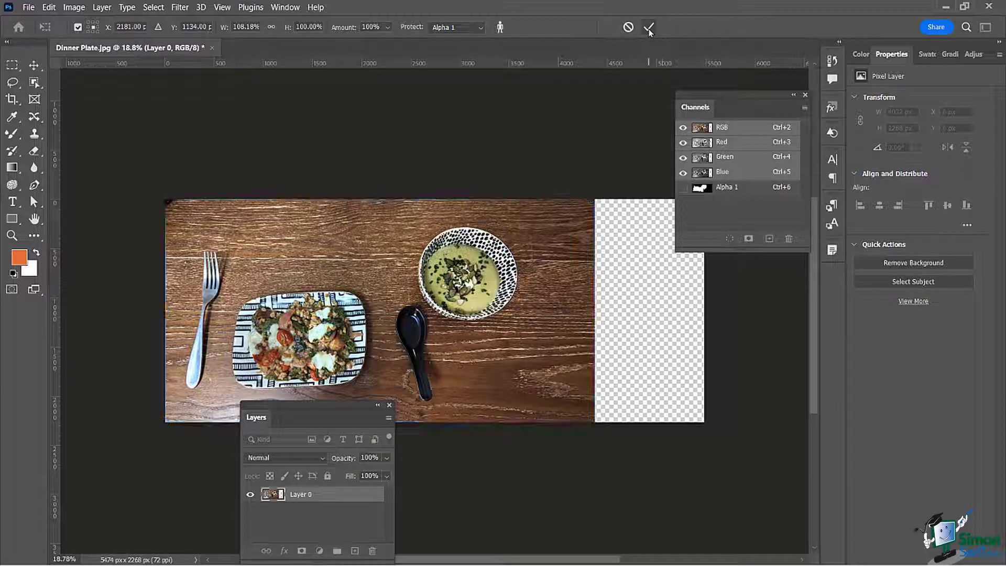
- Repeat the protected Content-Aware Scale twice more until the photo fills the whole canvas width
{"action": "left_click", "coordinate": [648, 27]}
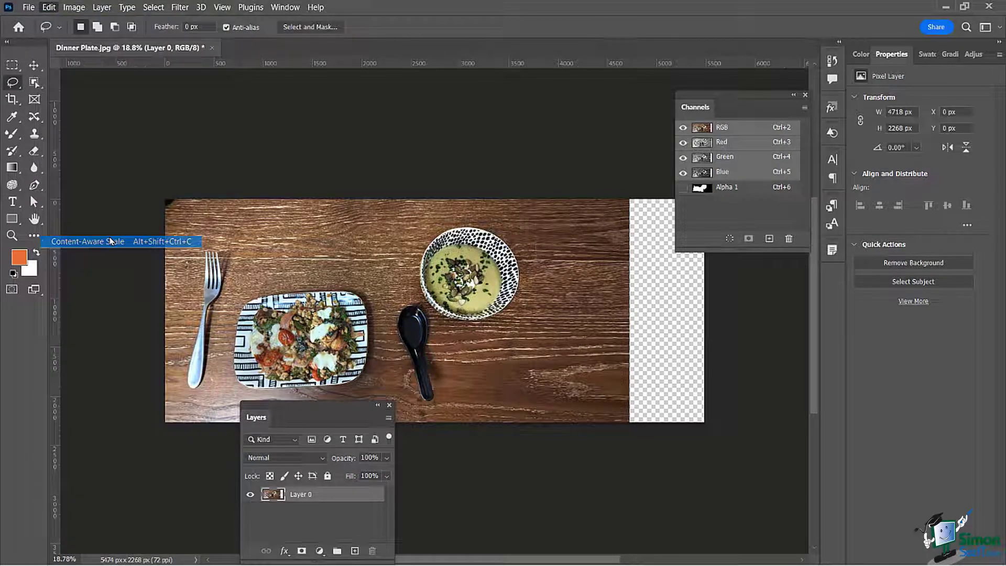
{"action": "left_click", "coordinate": [85, 241]}
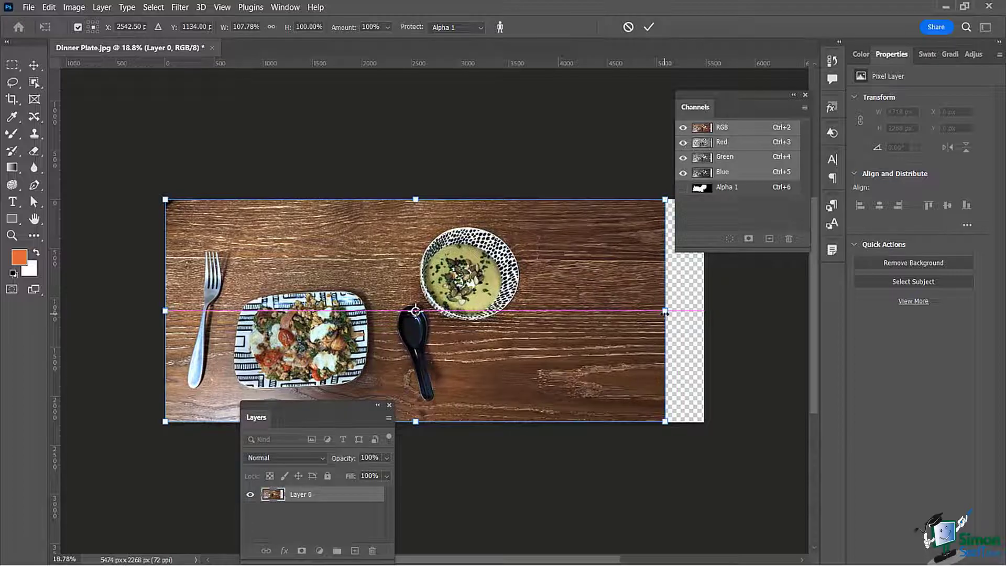
{"action": "left_click", "coordinate": [647, 27]}
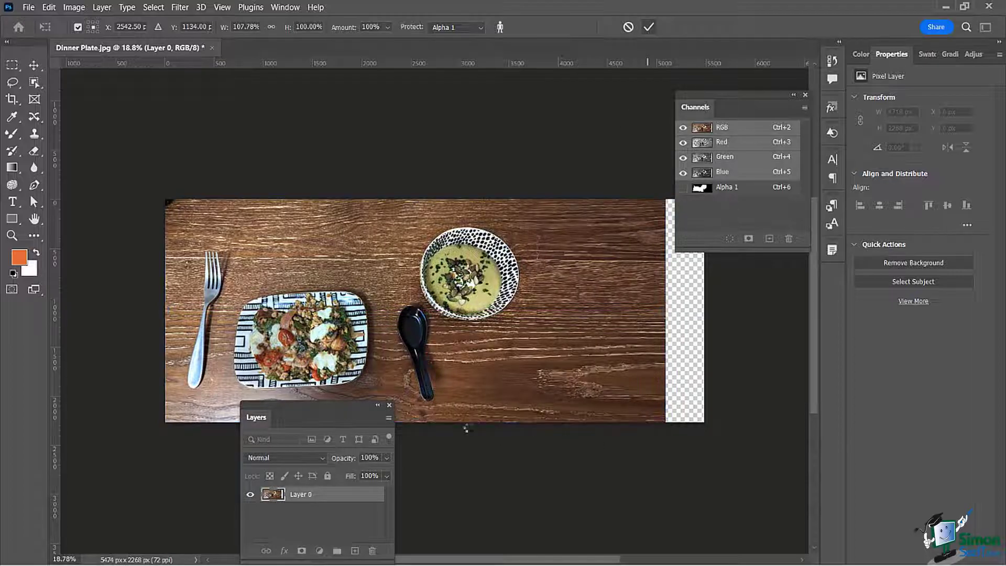
{"action": "left_click", "coordinate": [48, 8]}
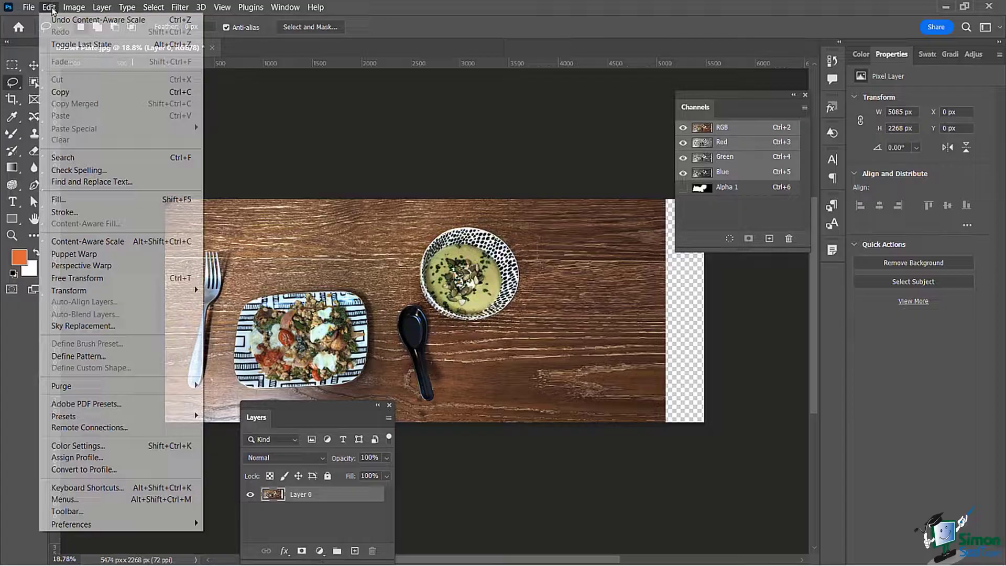
{"action": "left_click", "coordinate": [88, 241]}
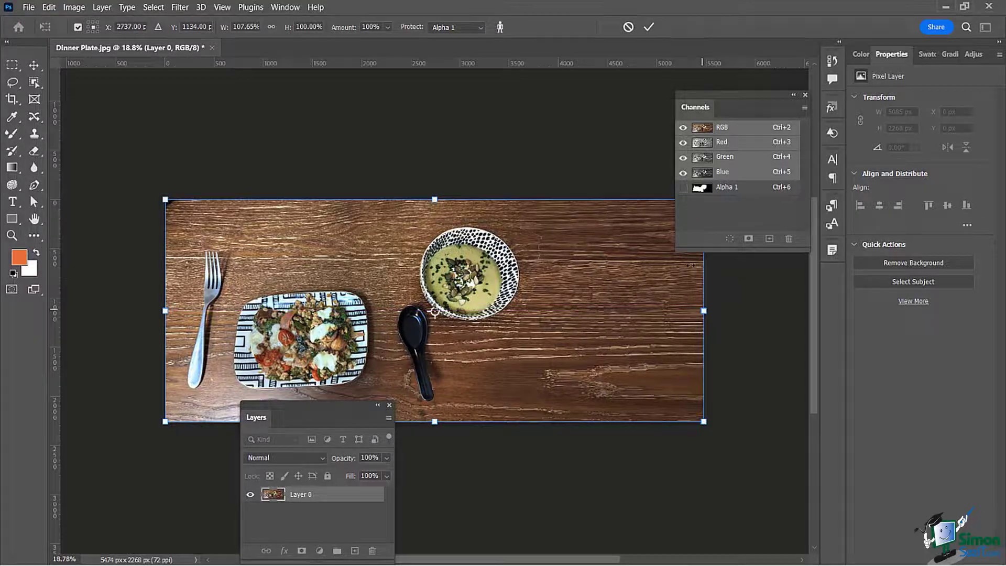
{"action": "left_click", "coordinate": [647, 27]}
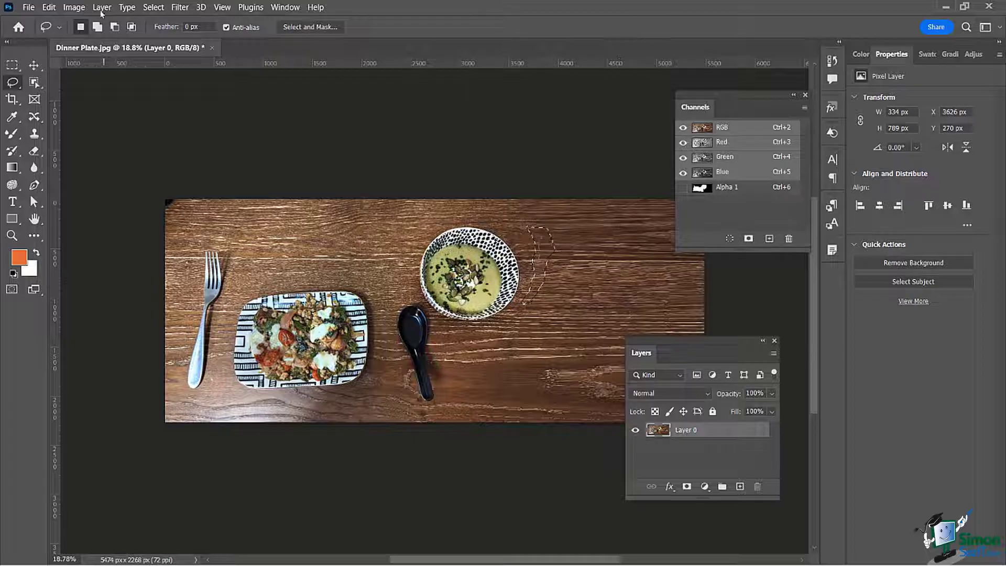
- Content-Aware Fill the distorted wood patch beside the bowl onto a new Layer 0 copy layer
{"action": "left_click", "coordinate": [28, 8]}
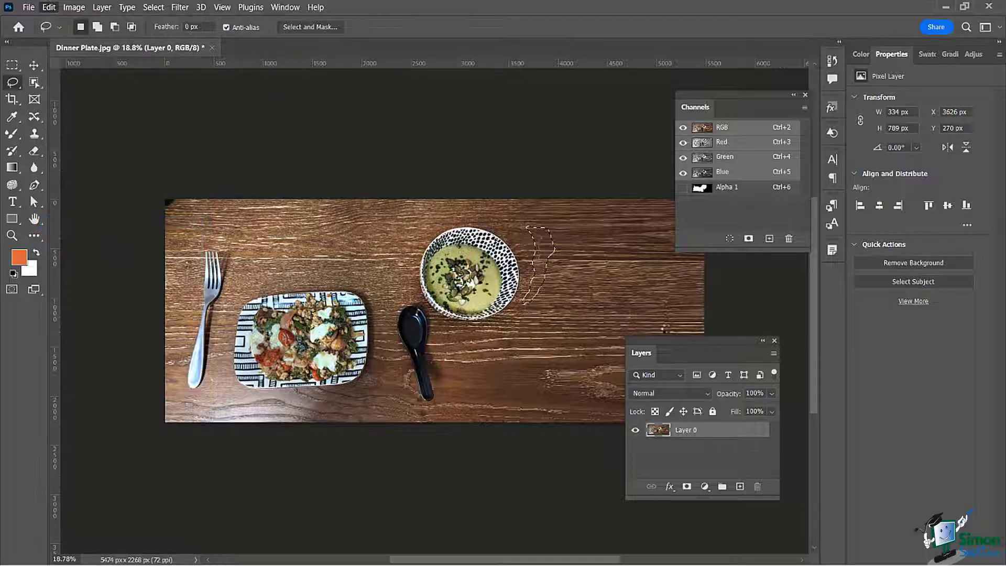
{"action": "left_click", "coordinate": [48, 7]}
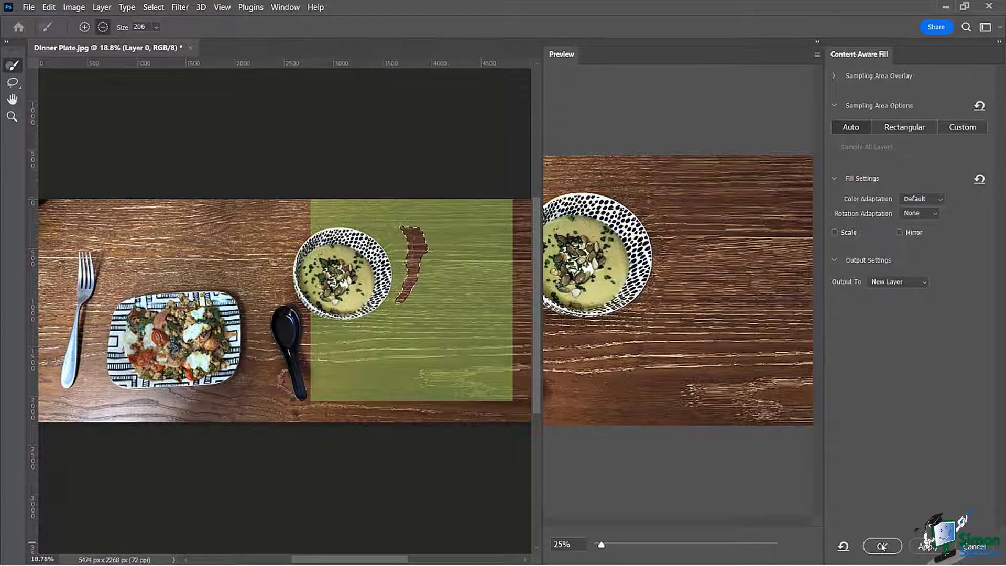
{"action": "left_click", "coordinate": [881, 545]}
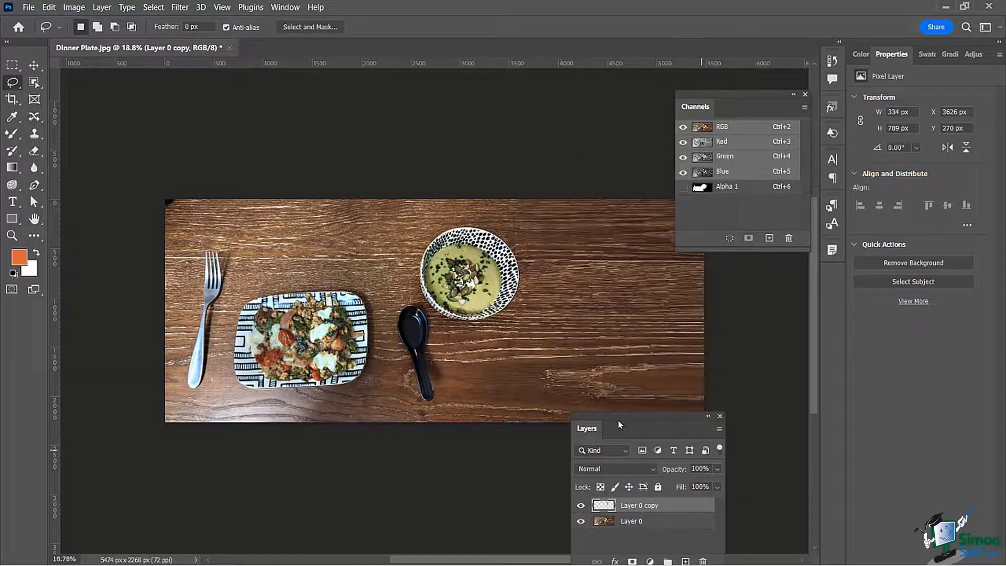
{"action": "left_click", "coordinate": [28, 7]}
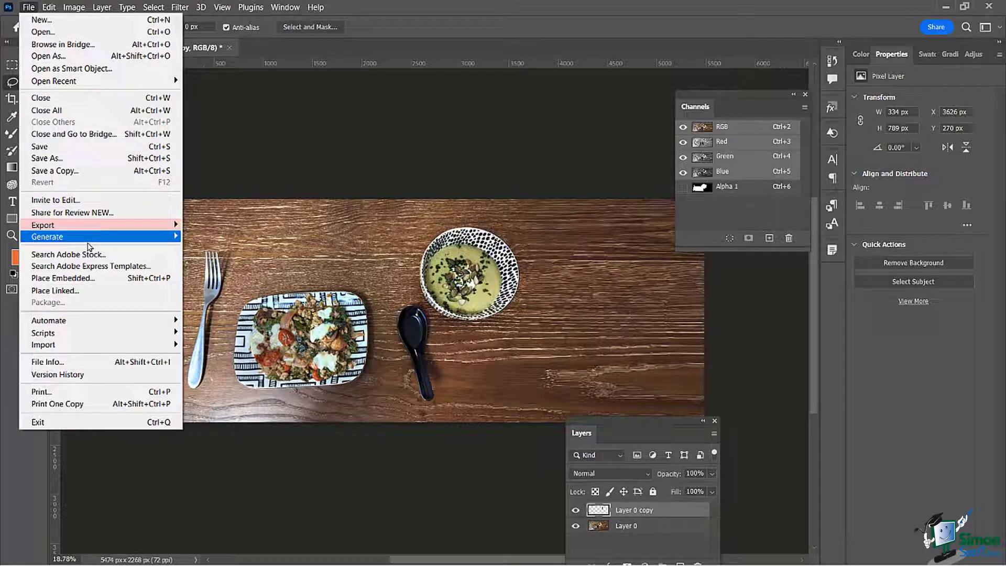
{"action": "mouse_move", "coordinate": [60, 277]}
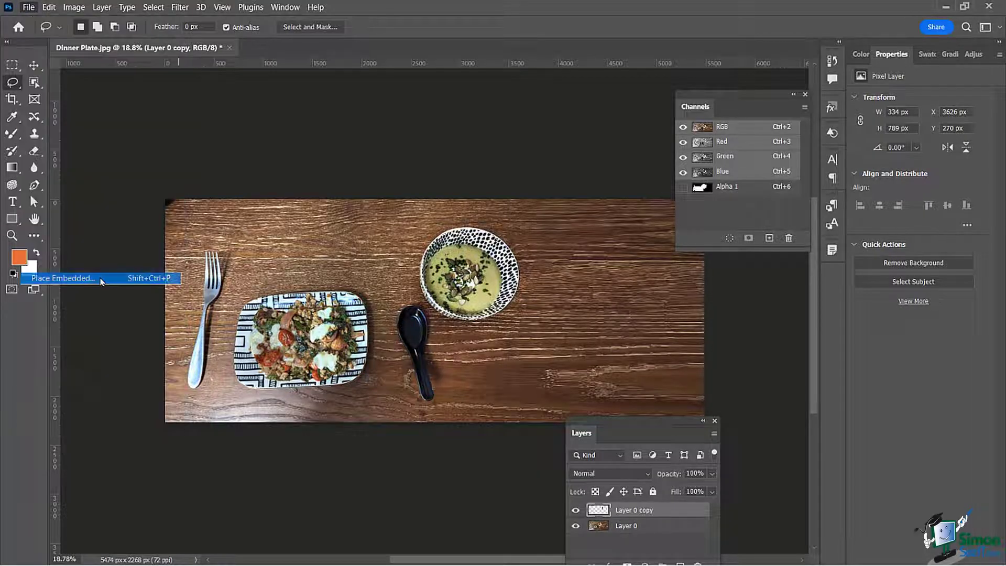
- Place Bella-logo.png embedded on the table right of the soup bowl and commit
{"action": "left_click", "coordinate": [62, 278]}
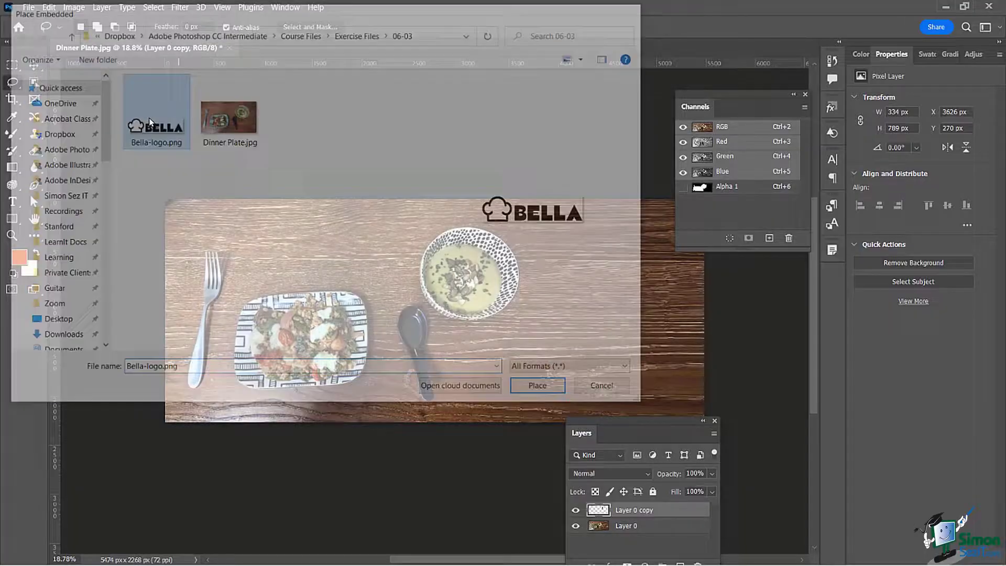
{"action": "left_click", "coordinate": [537, 385]}
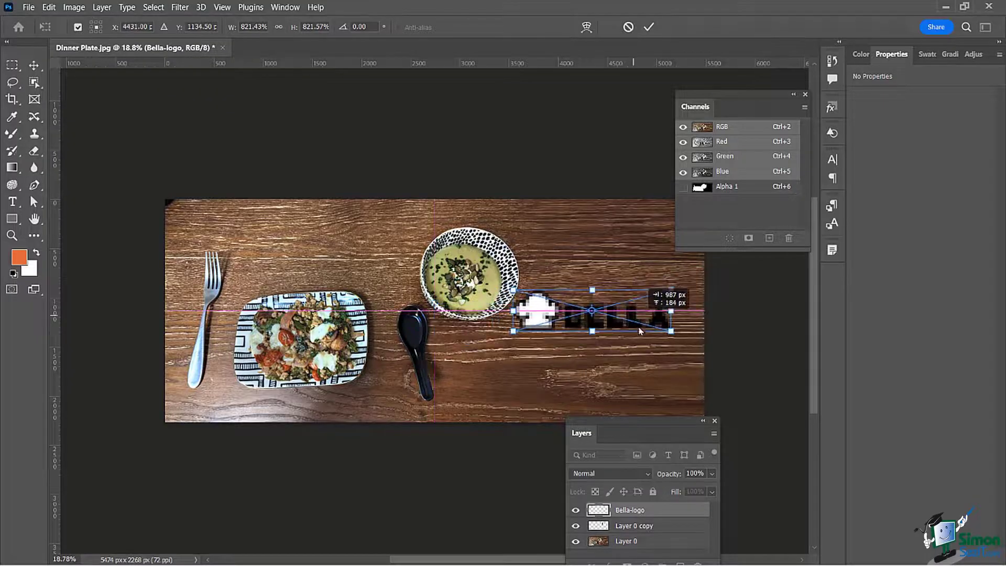
{"action": "left_click", "coordinate": [647, 27]}
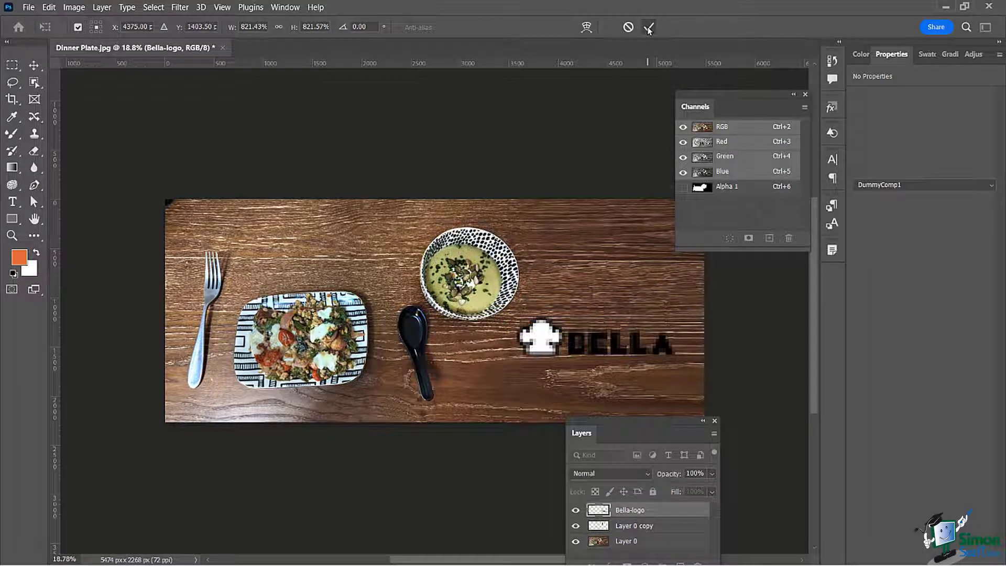